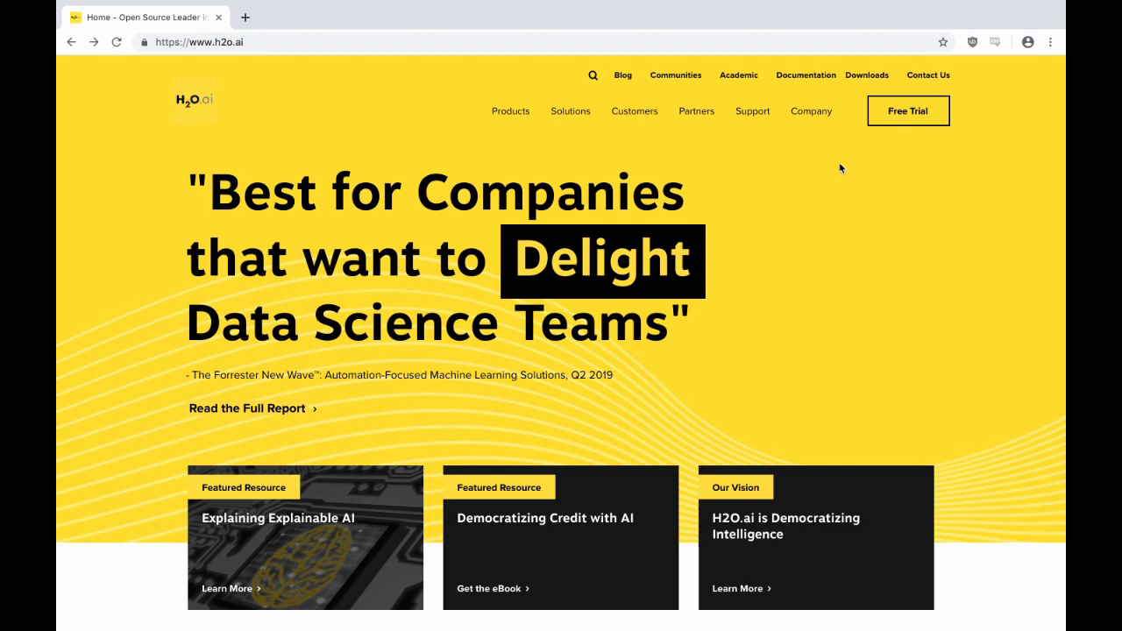
mouse_move(908, 110)
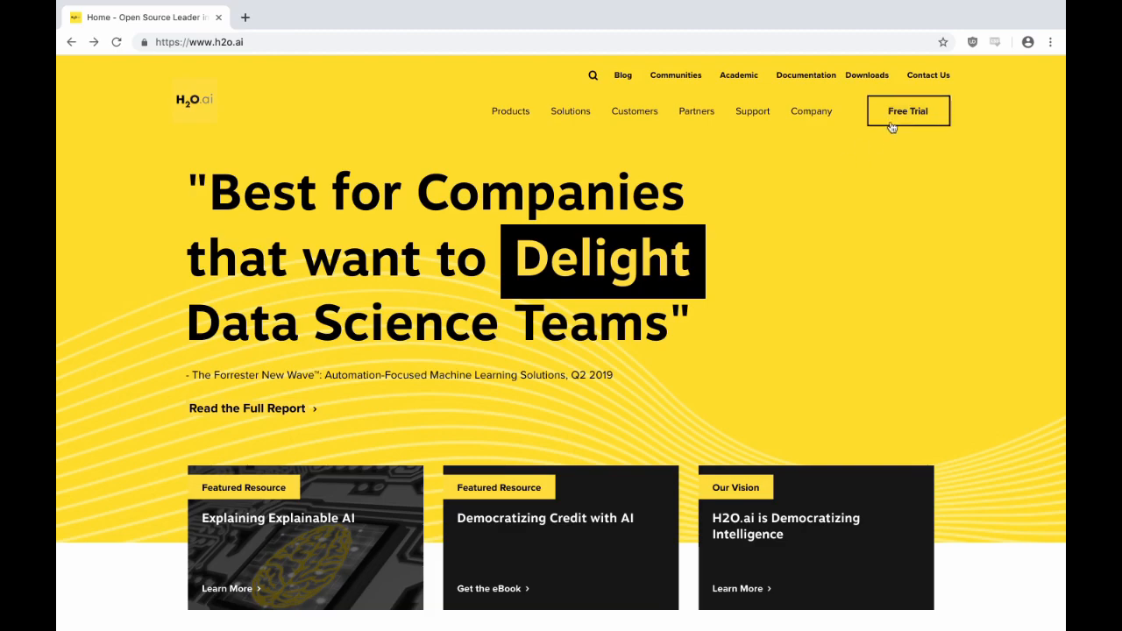
Go to the Try Driverless AI free-trial registration form from the header.
left_click(908, 111)
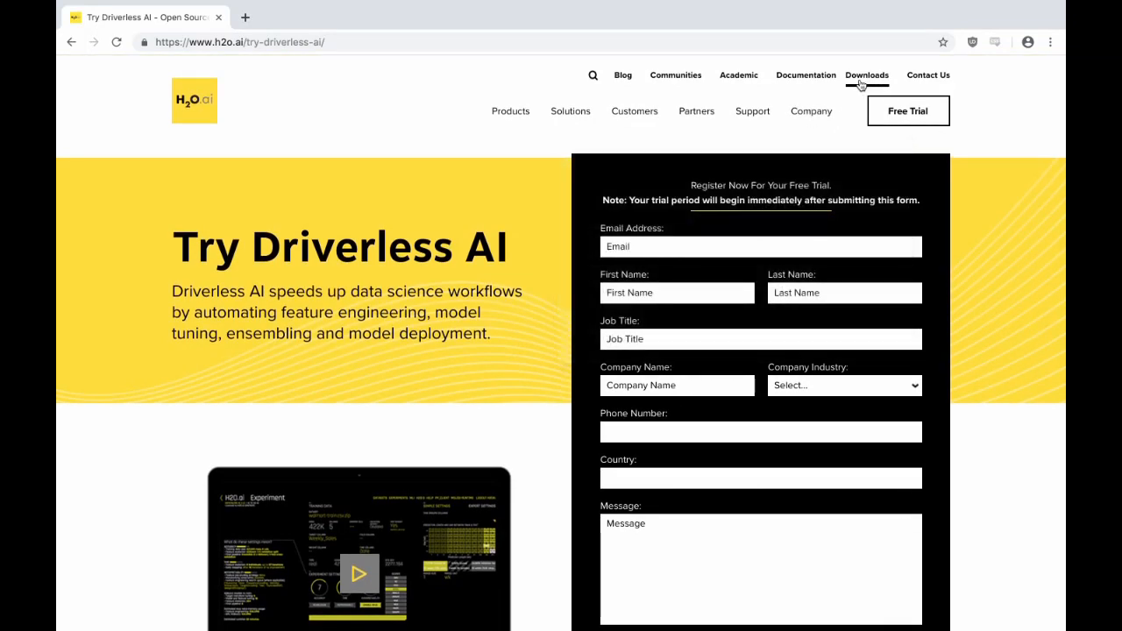
Go to the Downloads page and bring the Driverless AI direct download buttons into view.
left_click(866, 73)
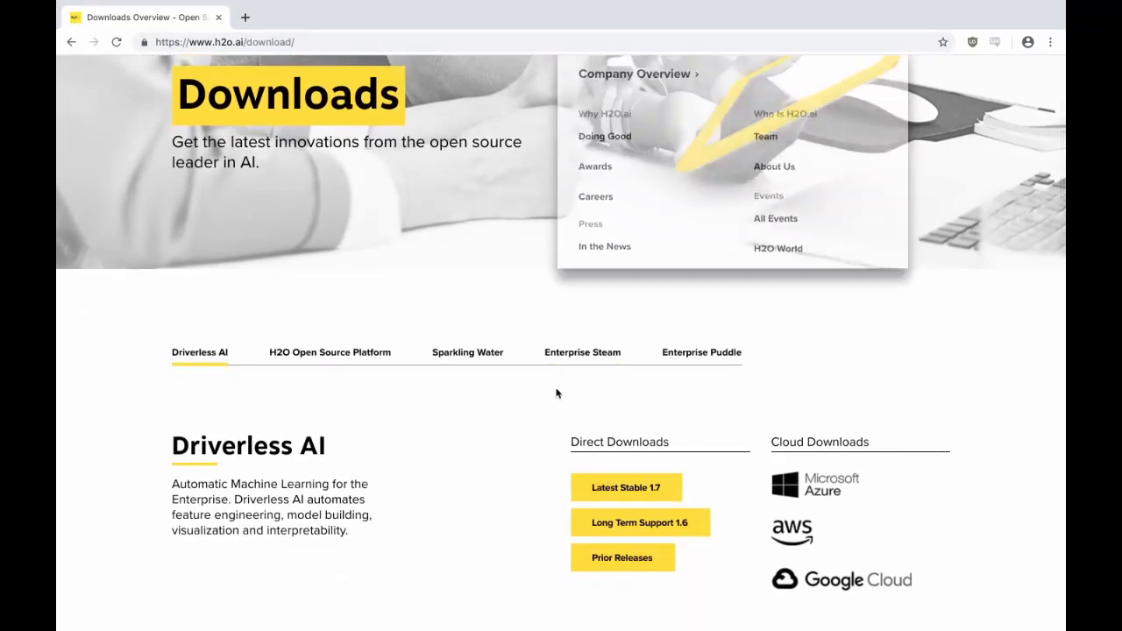
scroll("down", 3)
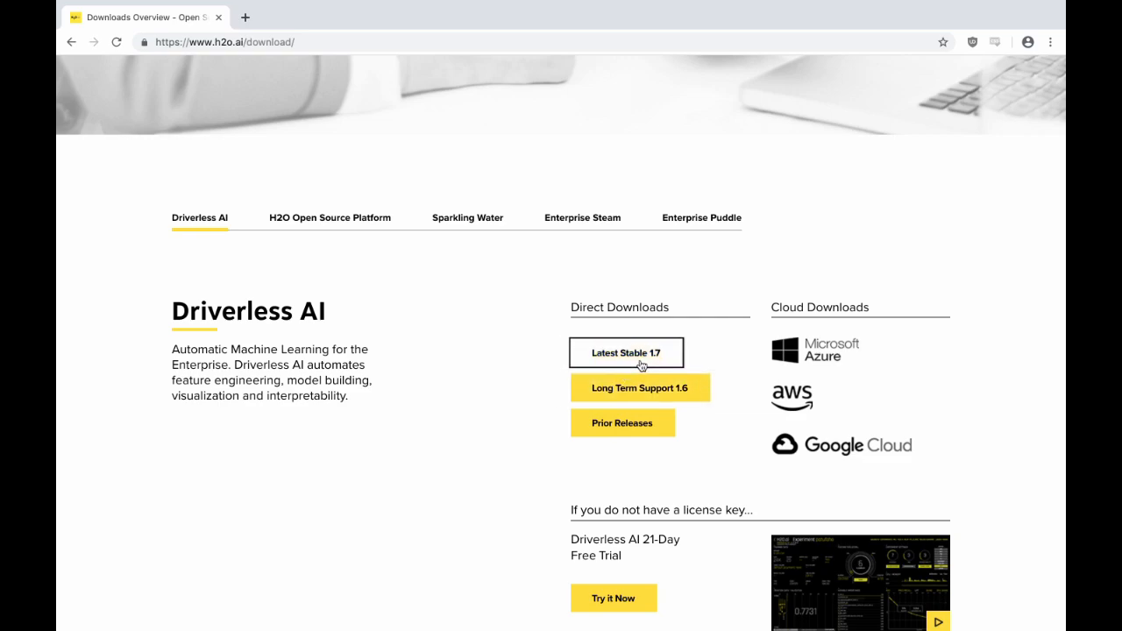
Go to the Latest Stable 1.7 release page and reach its User Documentation section.
left_click(626, 353)
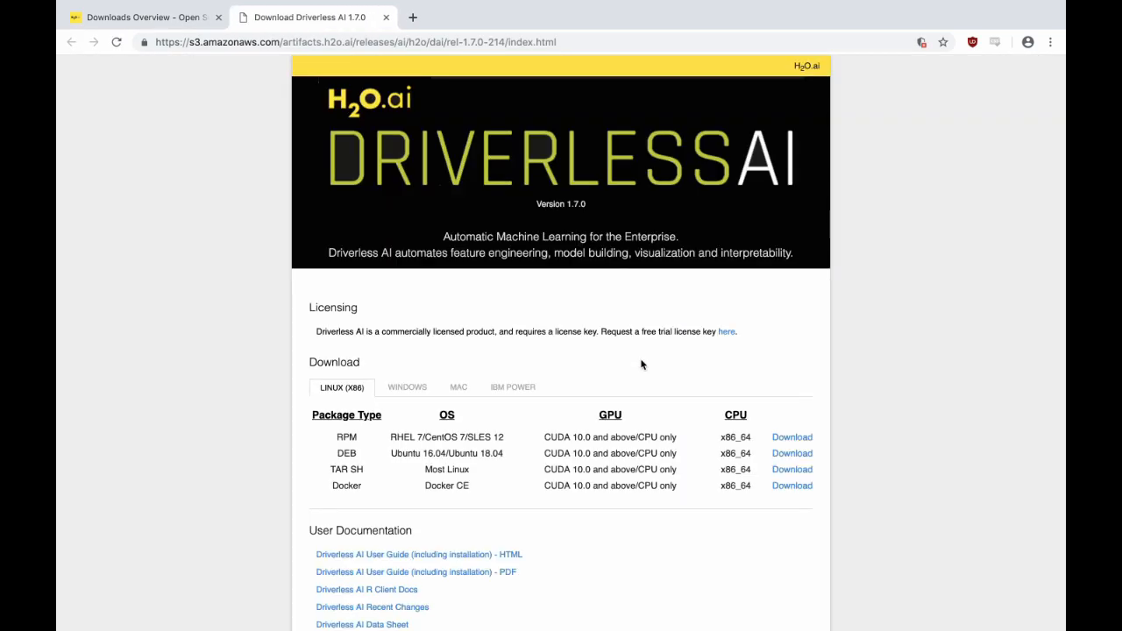
scroll("down", 3)
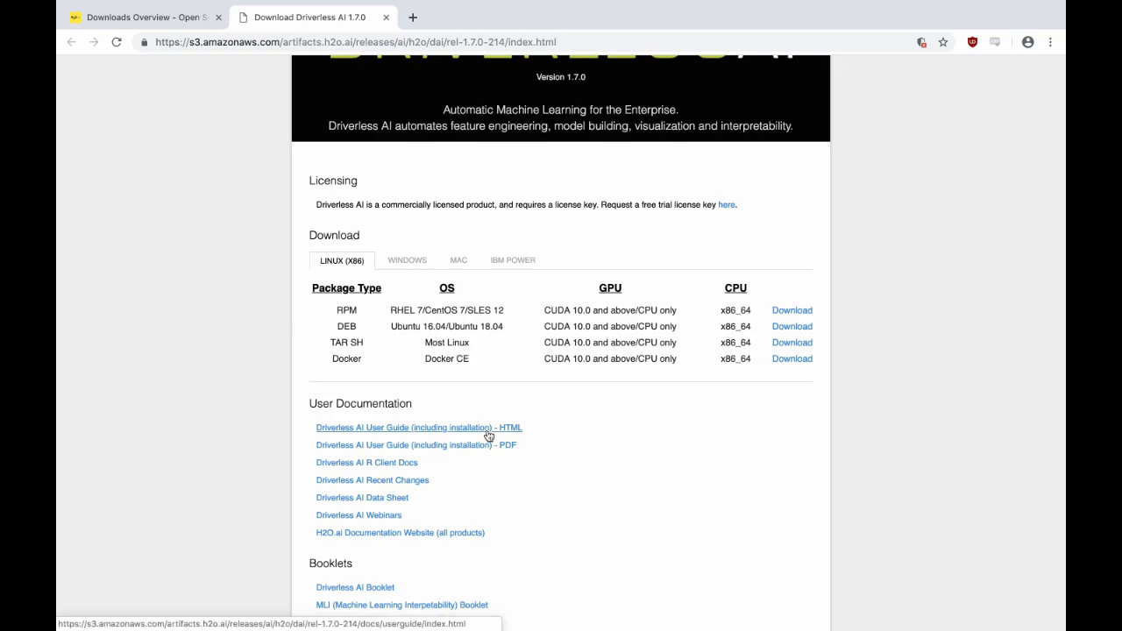
Open the Driverless AI 1.7.0 User Guide (HTML, including Installation) in a new tab.
left_click(417, 427)
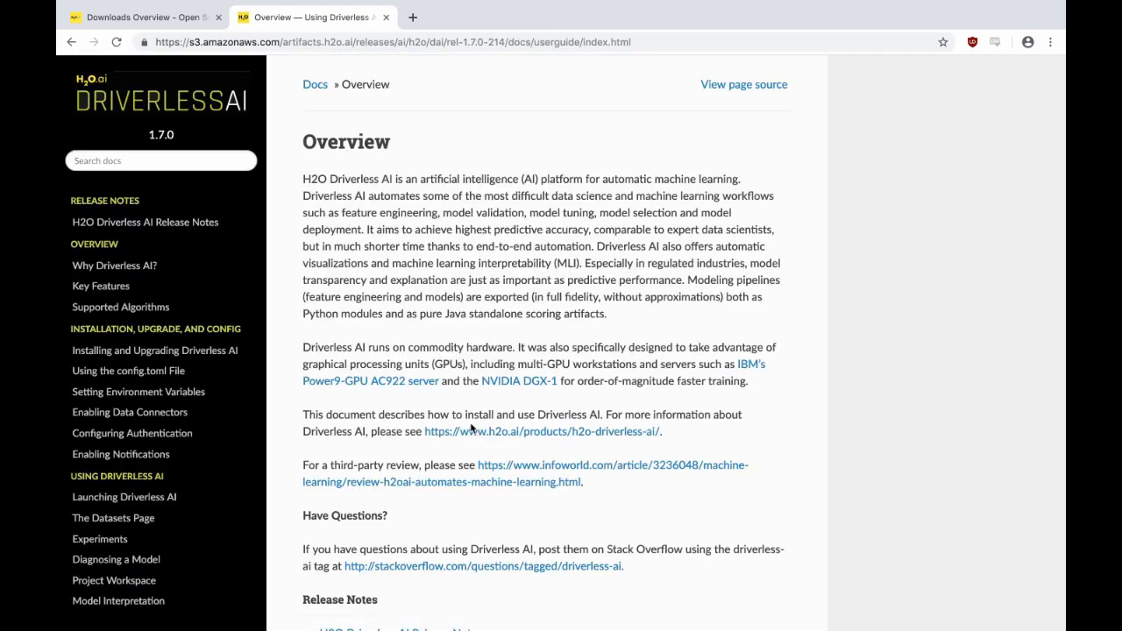